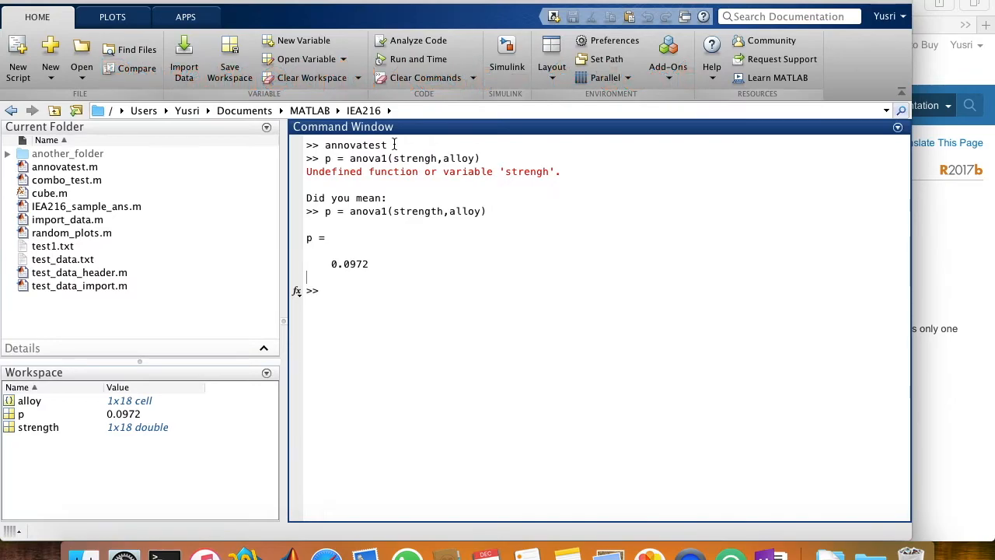
Clear the Command Window and workspace with clc and clear all
{"action": "type", "text": "cla"}
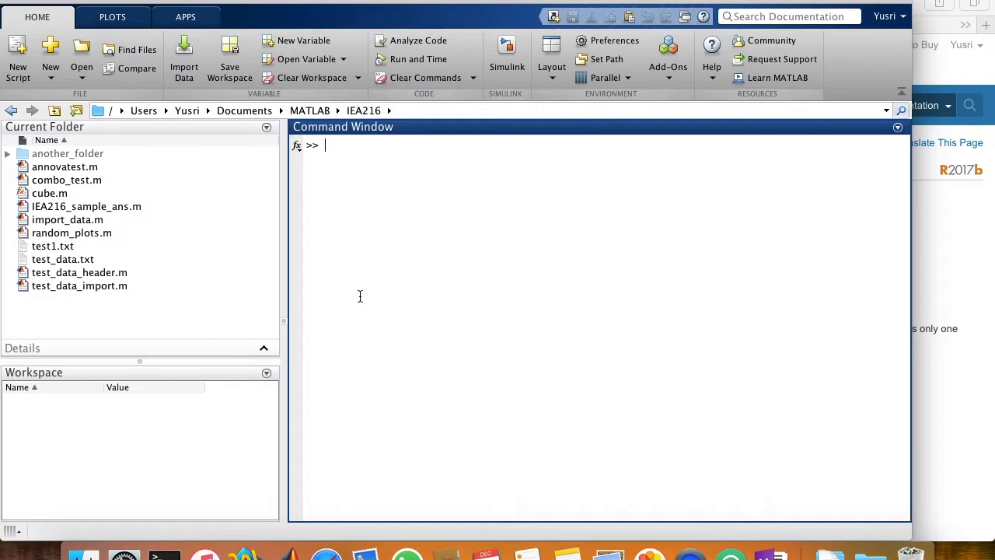
Load the wind dataset, bringing arrays u, v, w, x, y, z into the workspace
{"action": "type", "text": "load"}
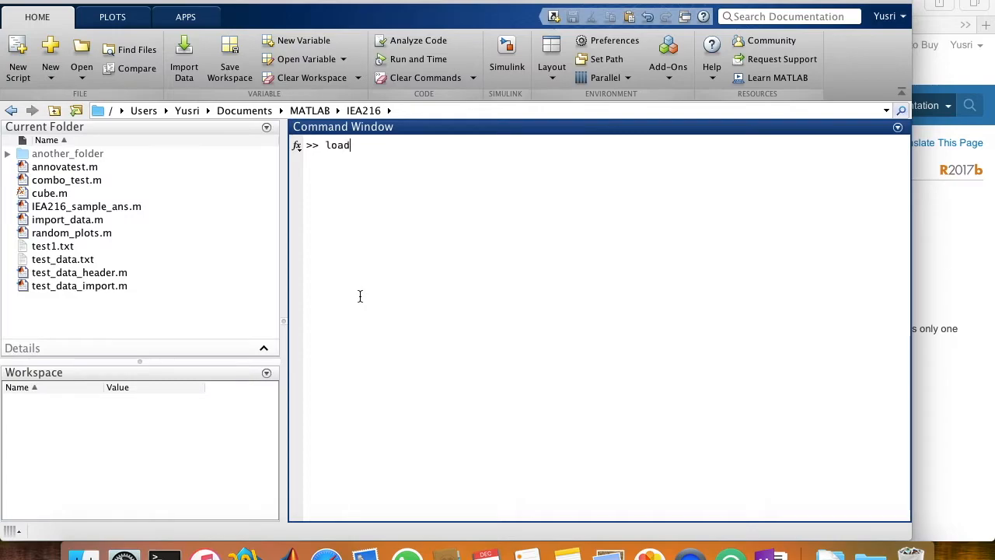
{"action": "type", "text": "wind"}
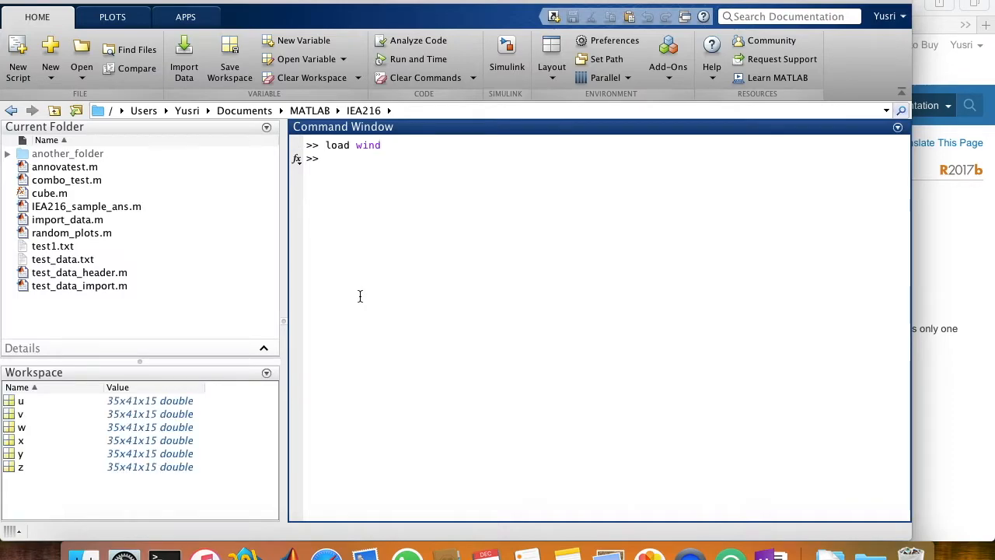
{"action": "mouse_move", "coordinate": [27, 414]}
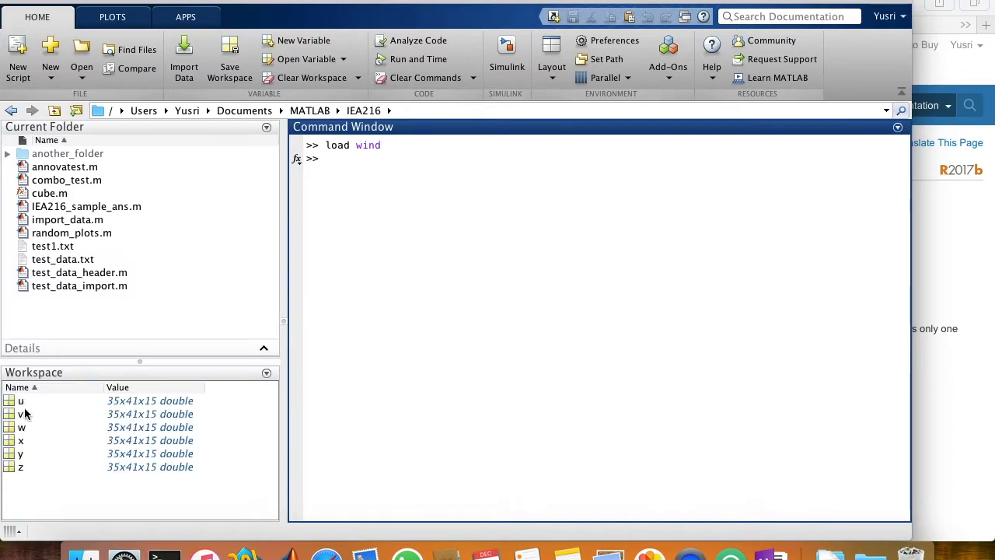
{"action": "mouse_move", "coordinate": [21, 425]}
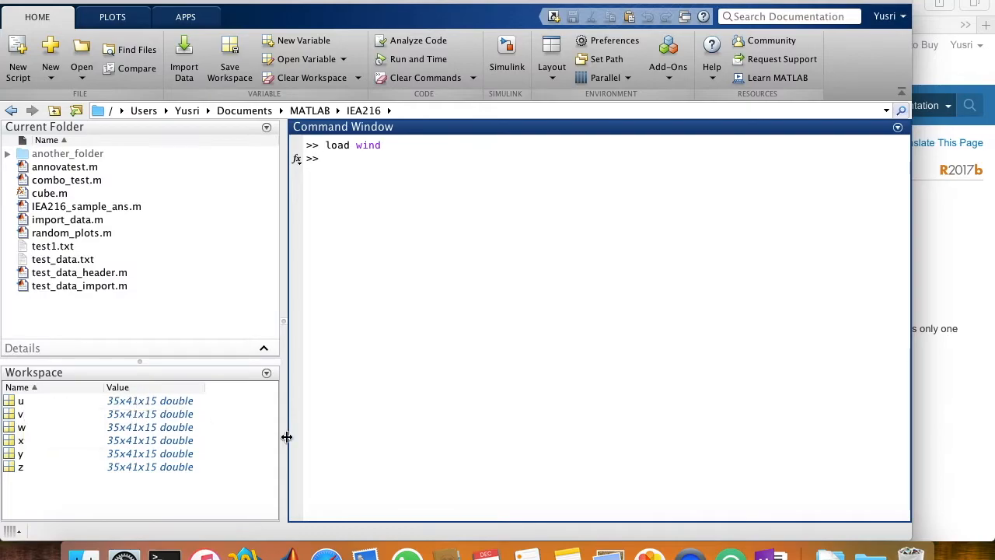
{"action": "mouse_move", "coordinate": [438, 267]}
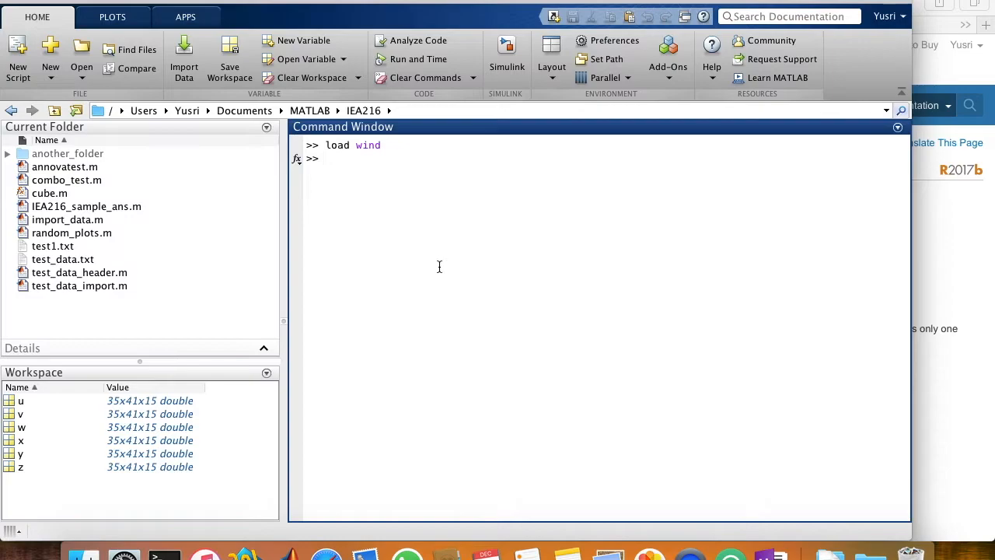
Run [H P] = ttest2(u(:,1,1),v(:,1,1)), returning H = 0 and P = 0.0880
{"action": "type", "text": "[H"}
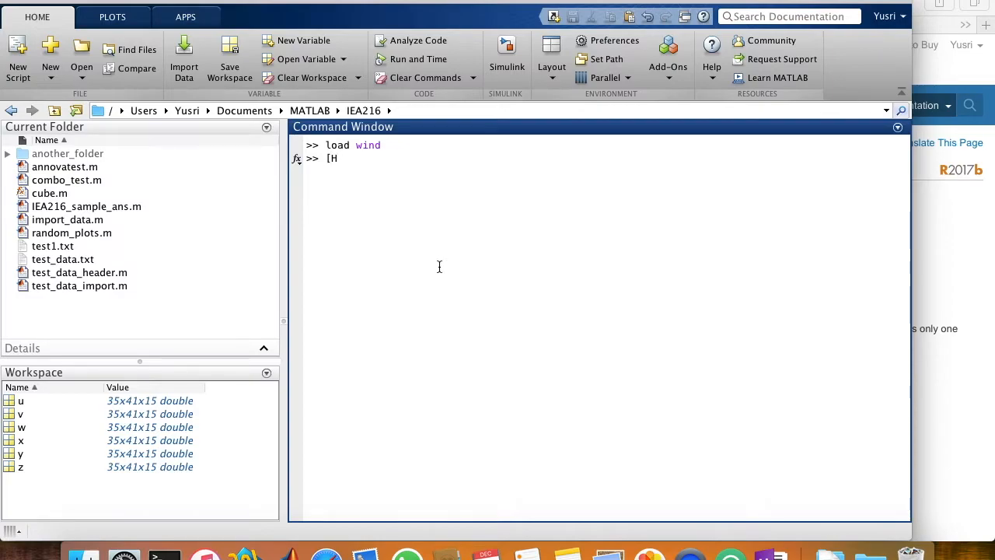
{"action": "type", "text": "P"}
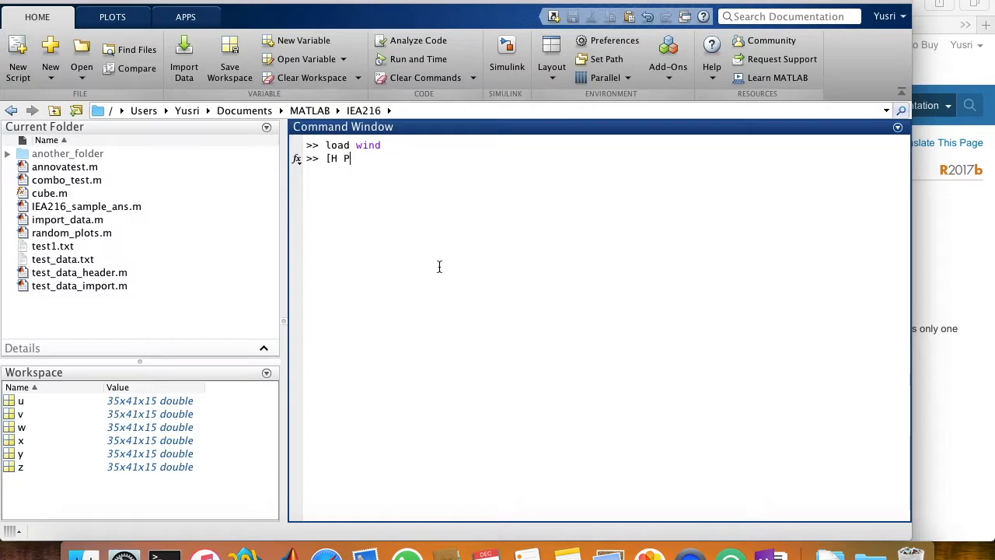
{"action": "type", "text": "] ="}
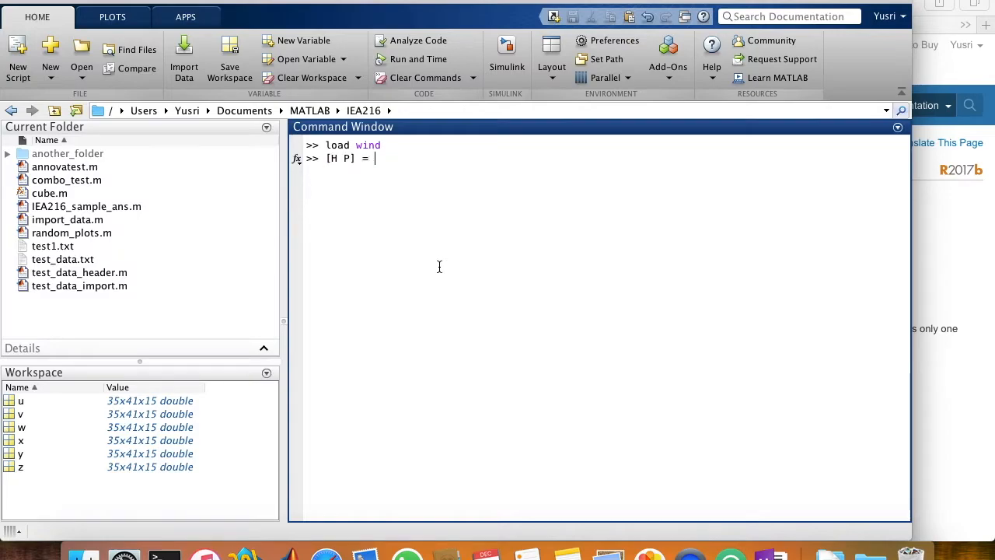
{"action": "type", "text": "ttest"}
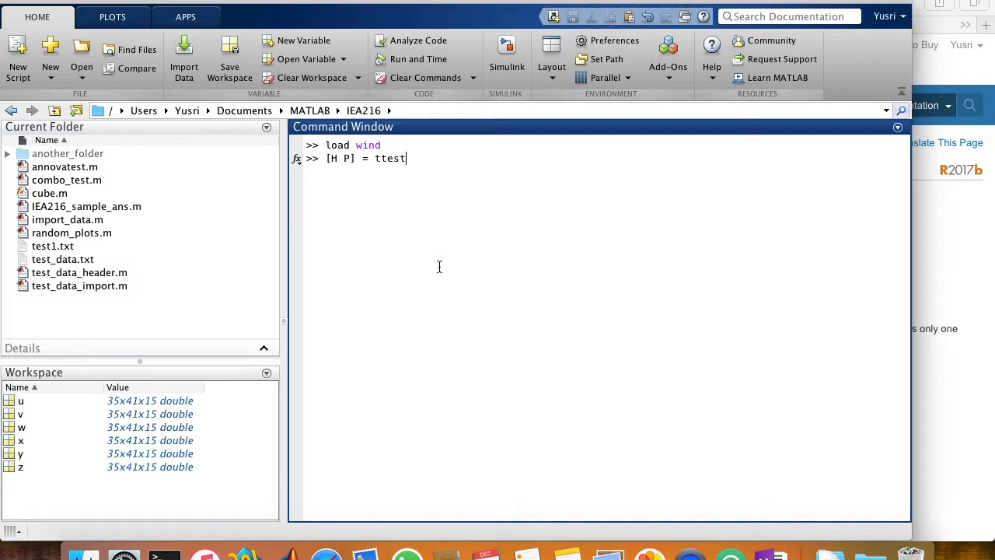
{"action": "type", "text": "2"}
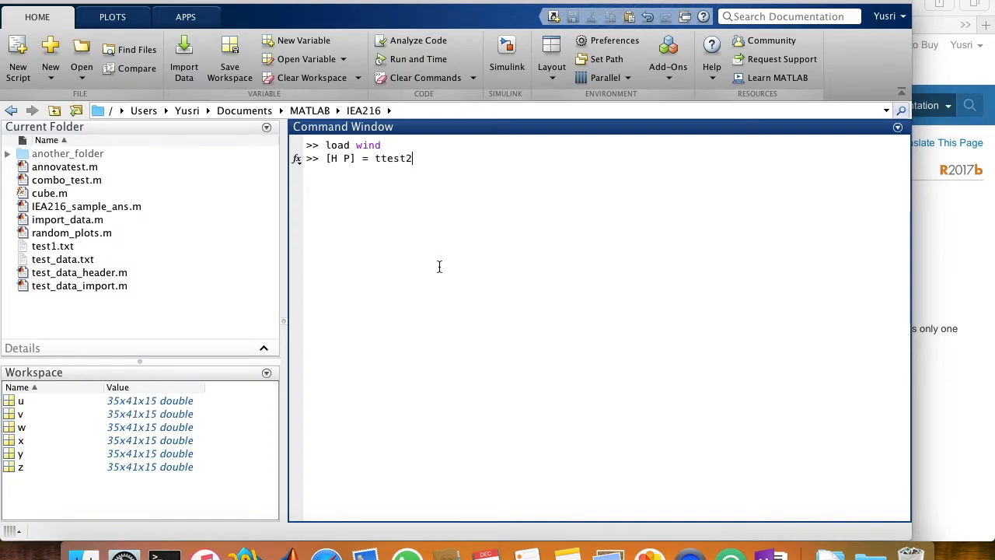
{"action": "type", "text": "("}
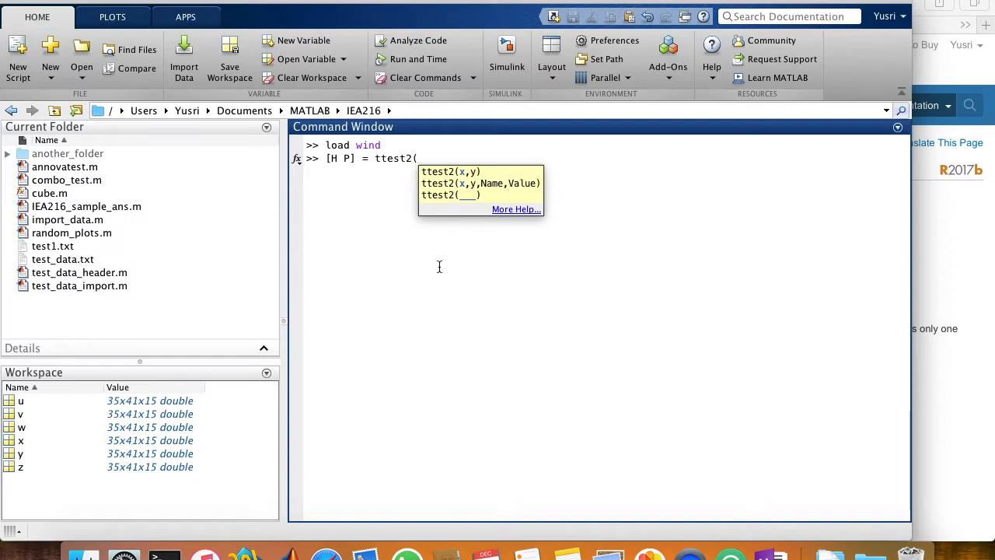
{"action": "type", "text": "u("}
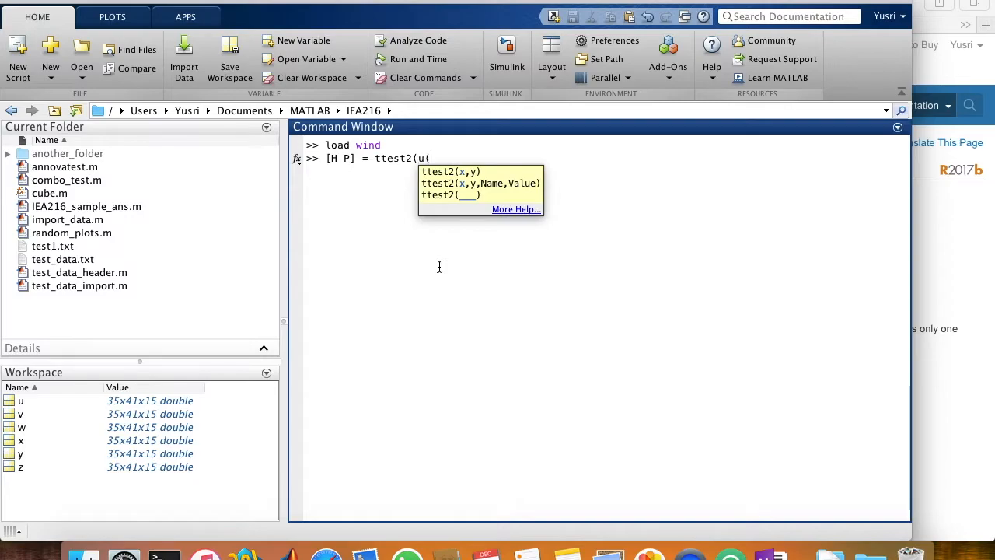
{"action": "type", "text": ":,"}
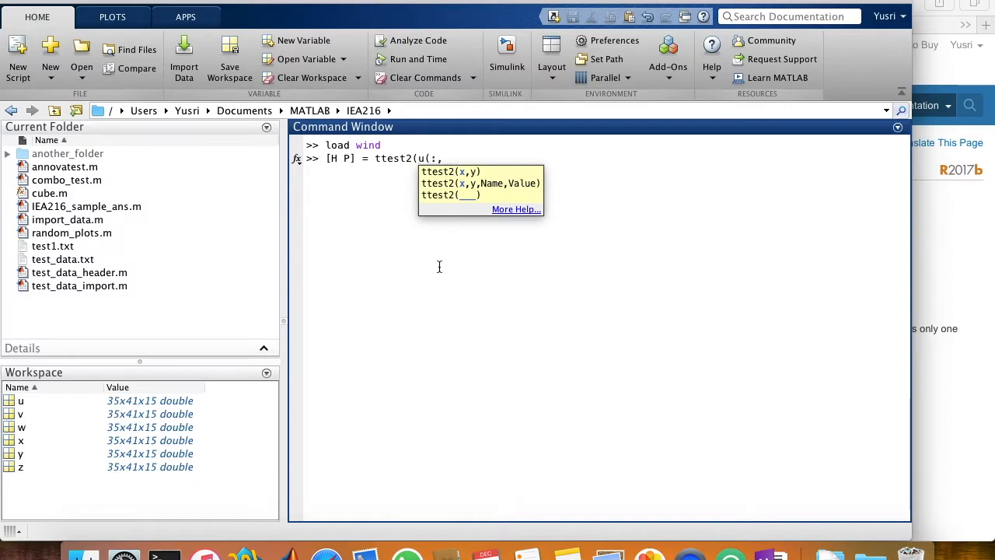
{"action": "type", "text": "1,1"}
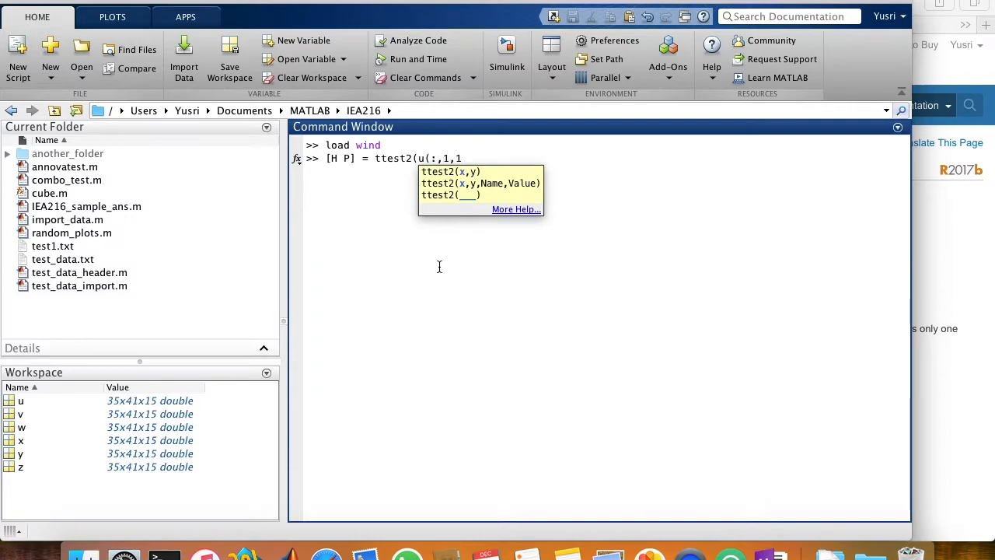
{"action": "type", "text": "),v"}
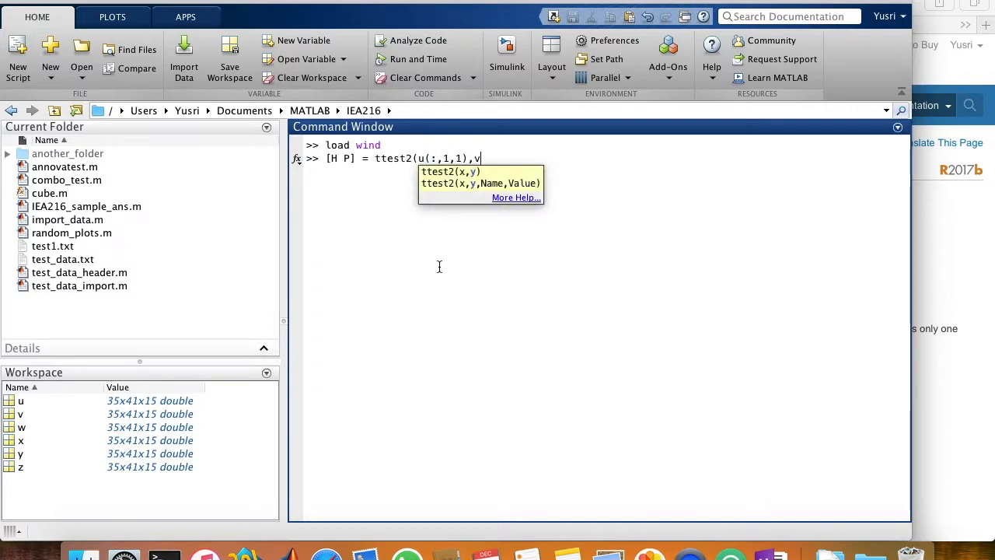
{"action": "type", "text": "(:,1"}
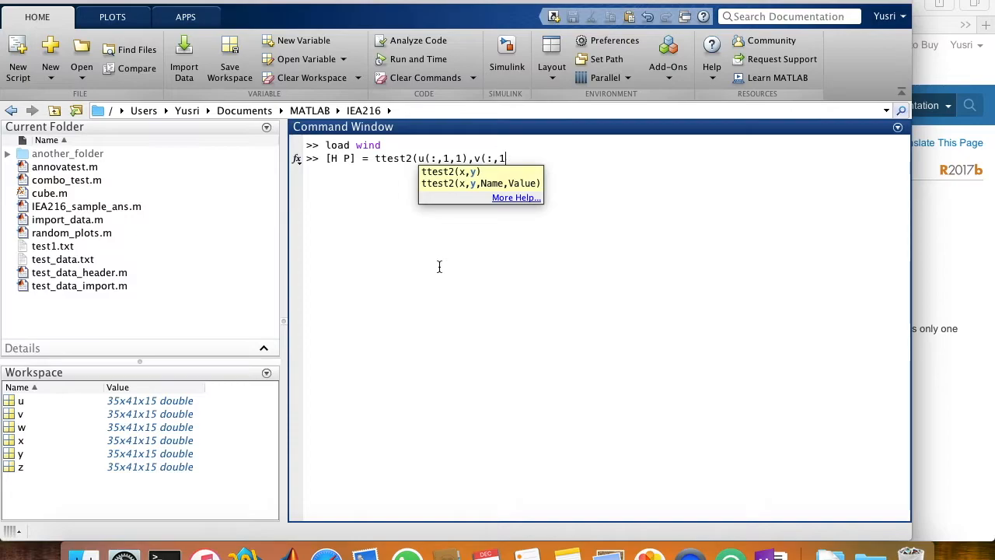
{"action": "type", "text": ":,1)"}
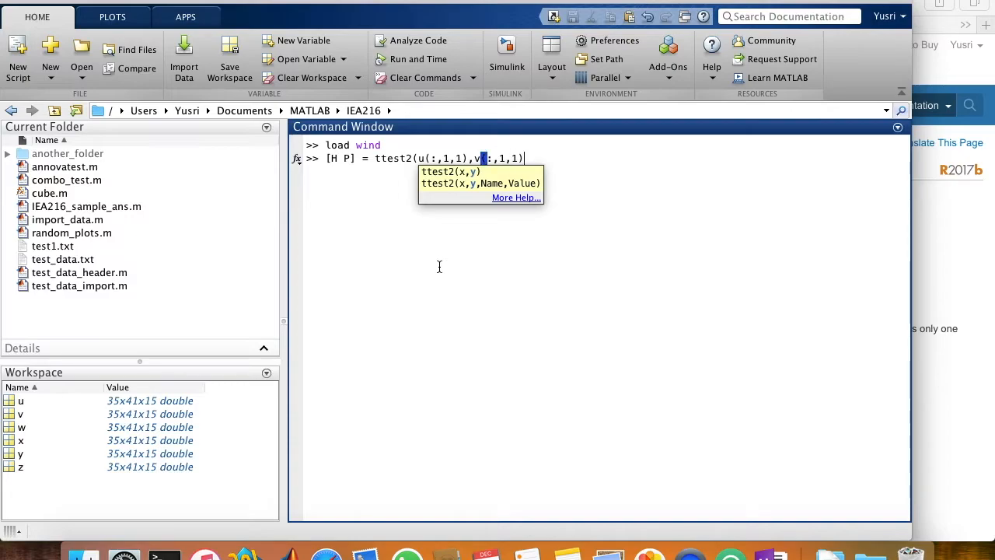
{"action": "type", "text": ");"}
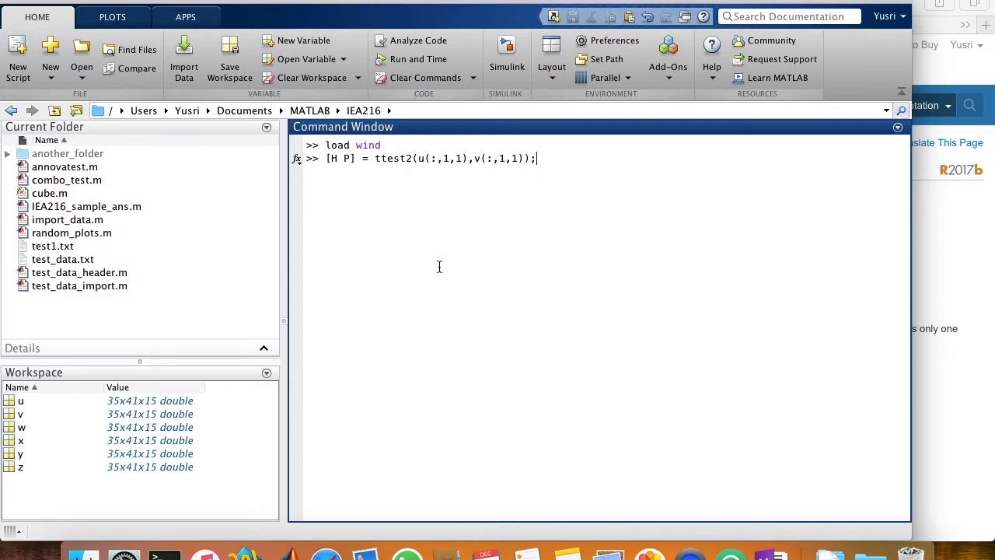
{"action": "key", "text": "enter"}
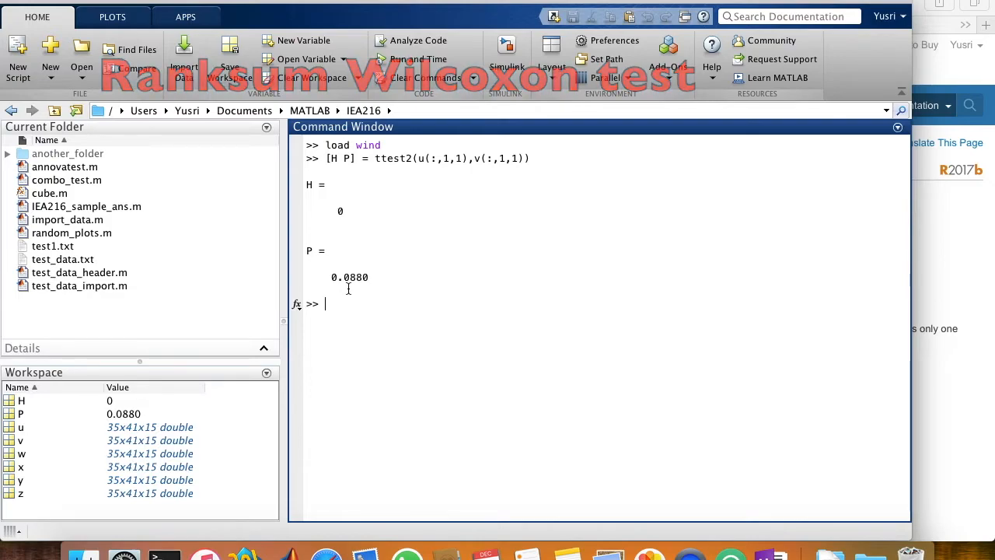
Write [P H] = ranksum(u(:,1,1), v(:,1,1)) at the prompt for a Wilcoxon rank-sum test
{"action": "type", "text": "["}
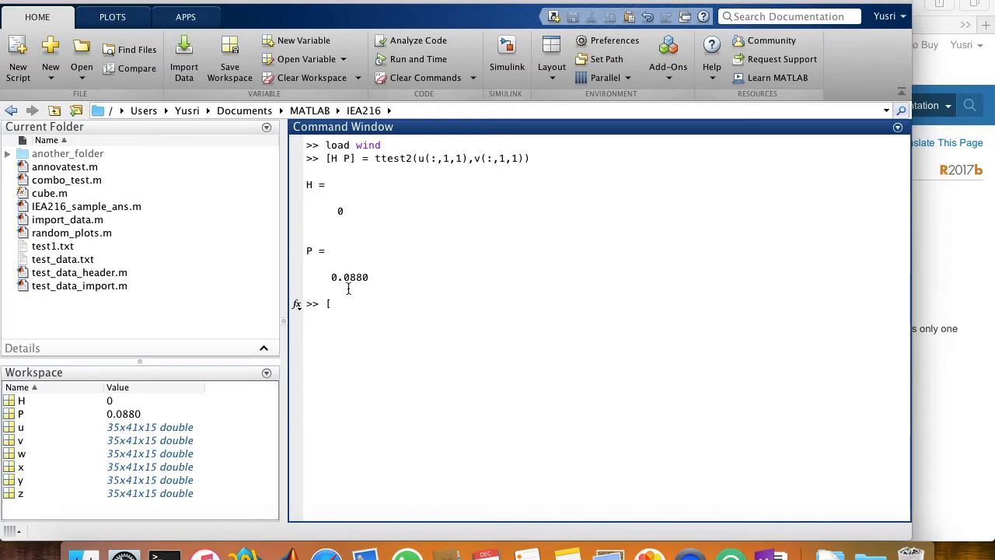
{"action": "type", "text": "P"}
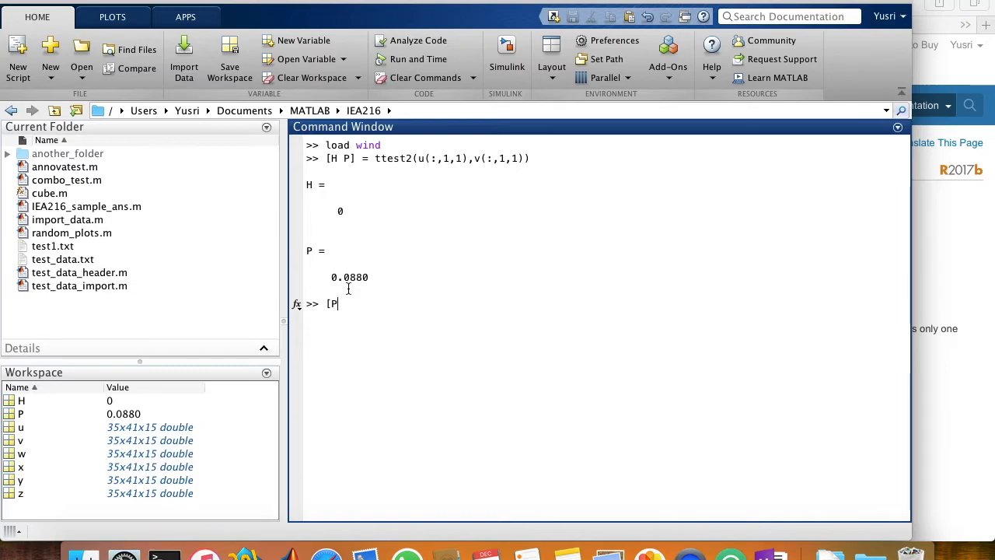
{"action": "type", "text": "\" \""}
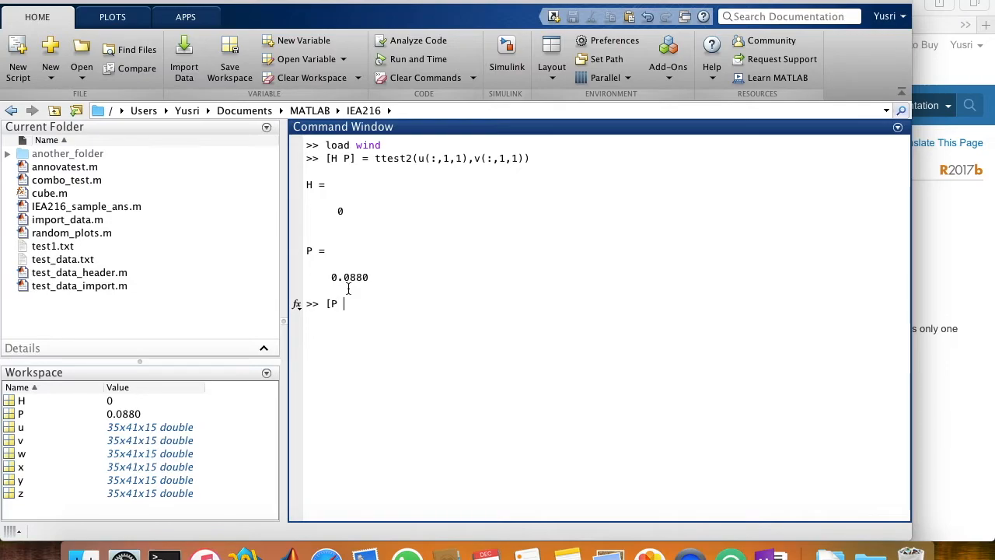
{"action": "type", "text": "H] ="}
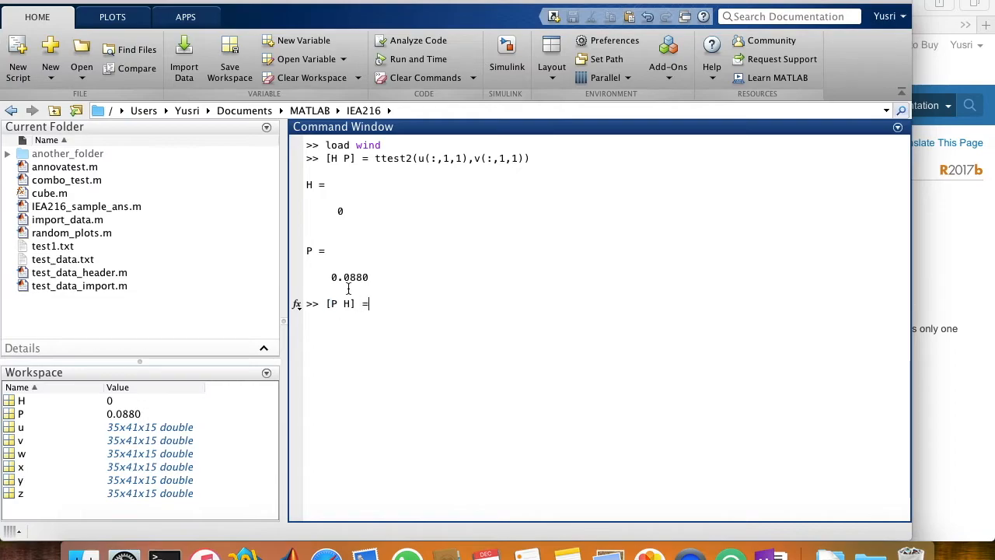
{"action": "type", "text": "ranksum("}
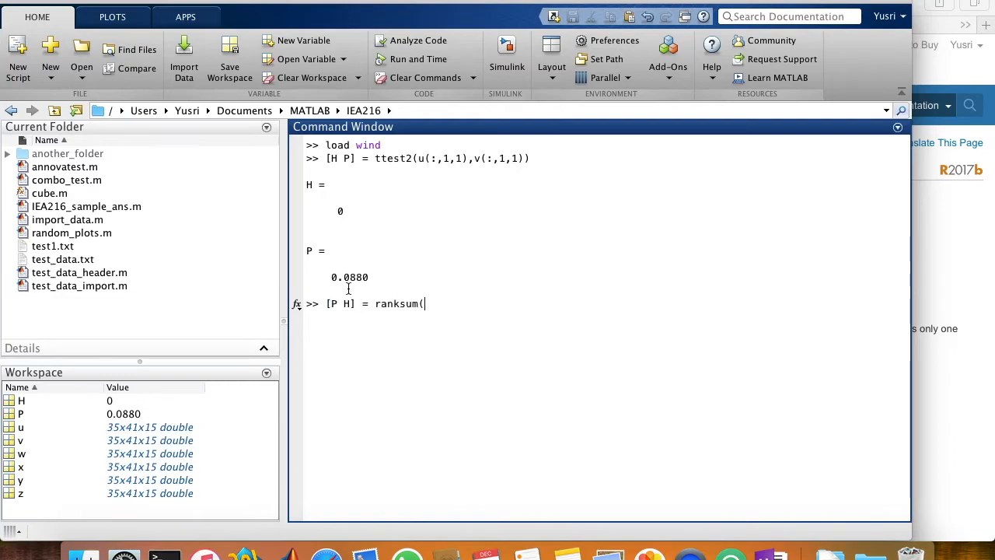
{"action": "type", "text": "("}
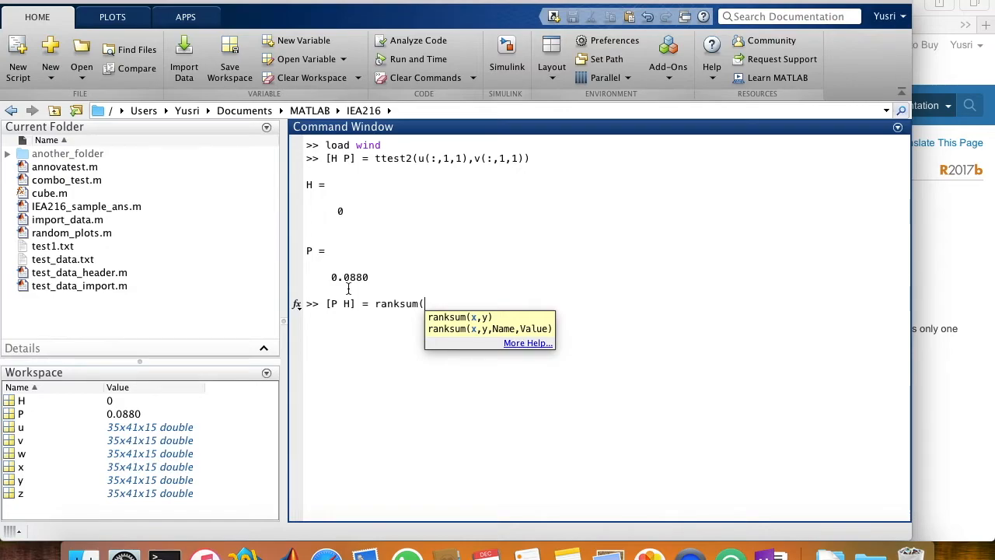
{"action": "type", "text": "u"}
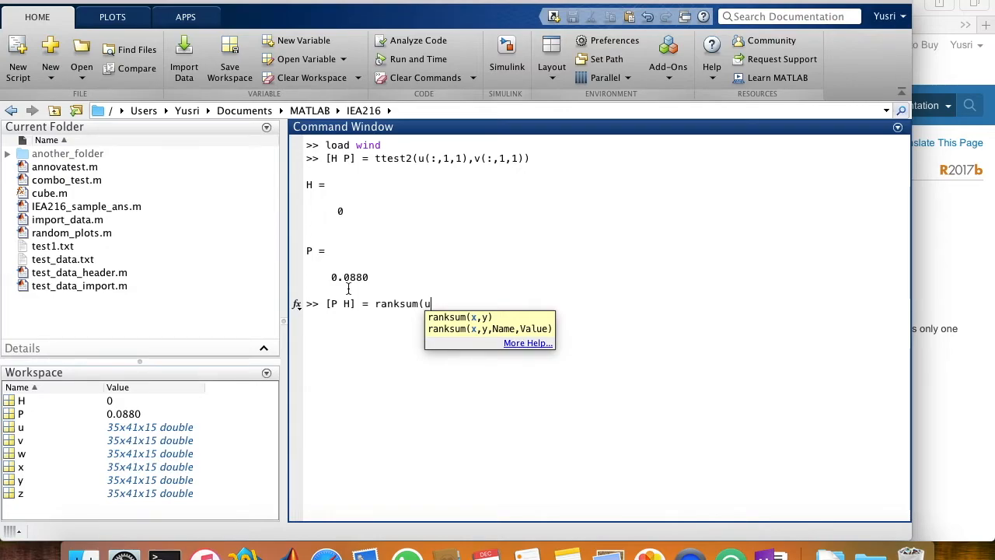
{"action": "type", "text": "(:,1,1), v"}
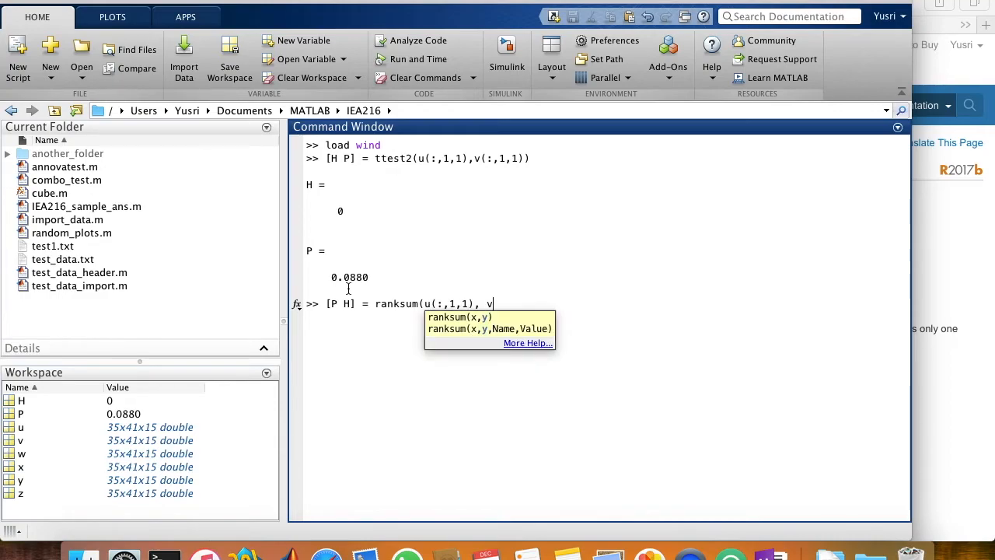
{"action": "type", "text": "(:,1,1"}
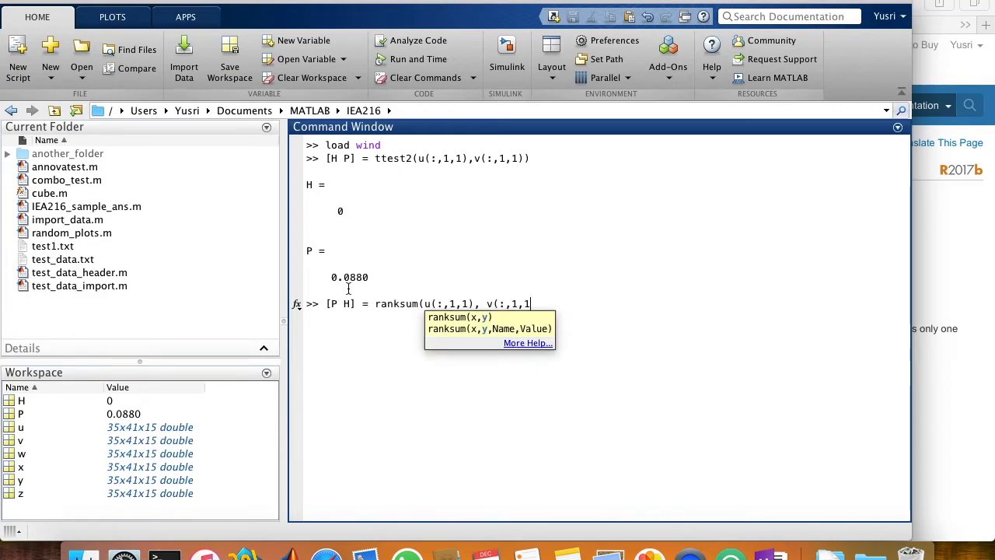
{"action": "type", "text": ")"}
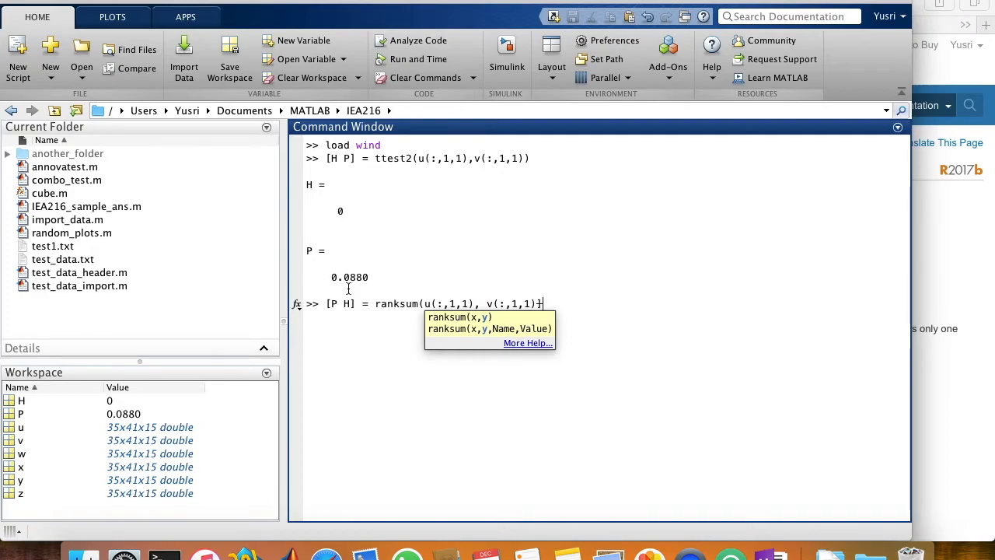
{"action": "type", "text": ")"}
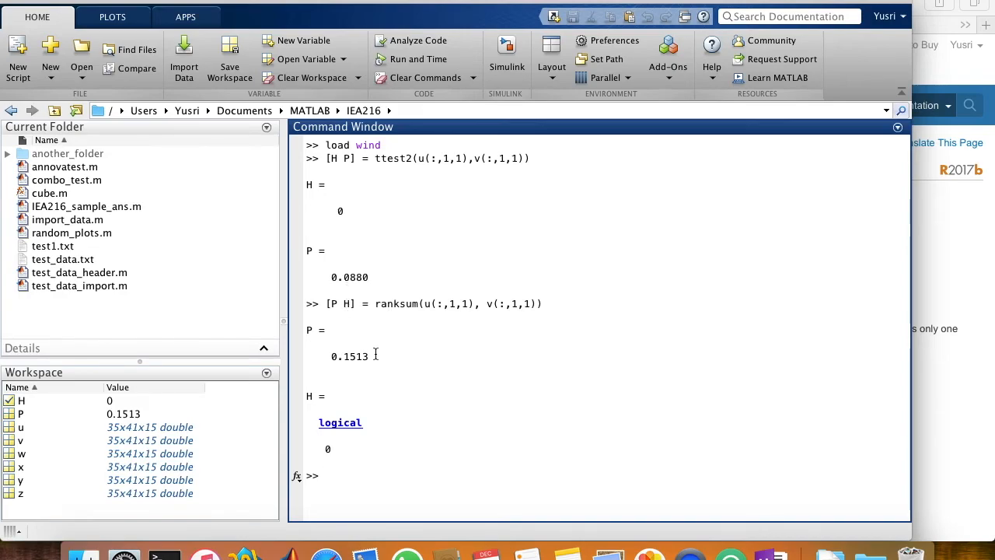
{"action": "mouse_move", "coordinate": [370, 373]}
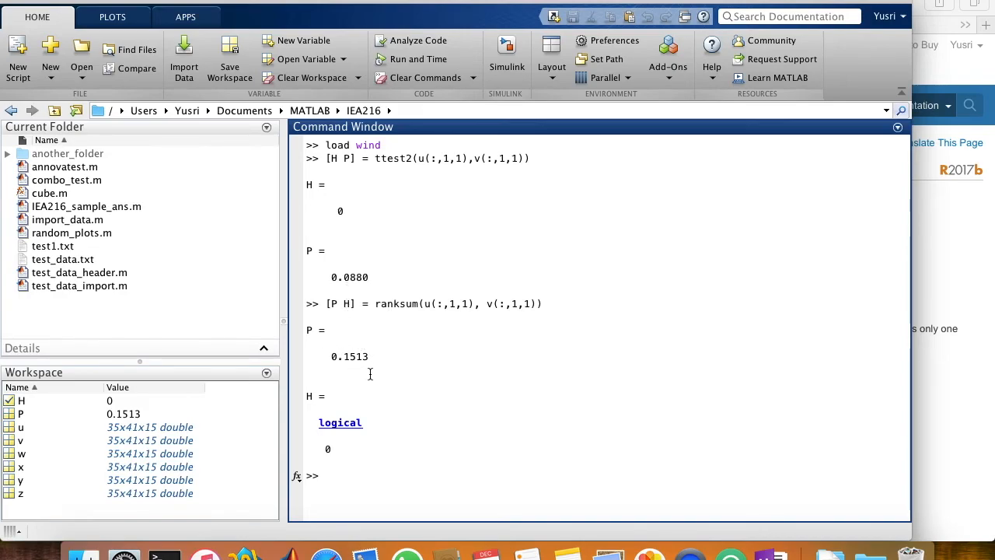